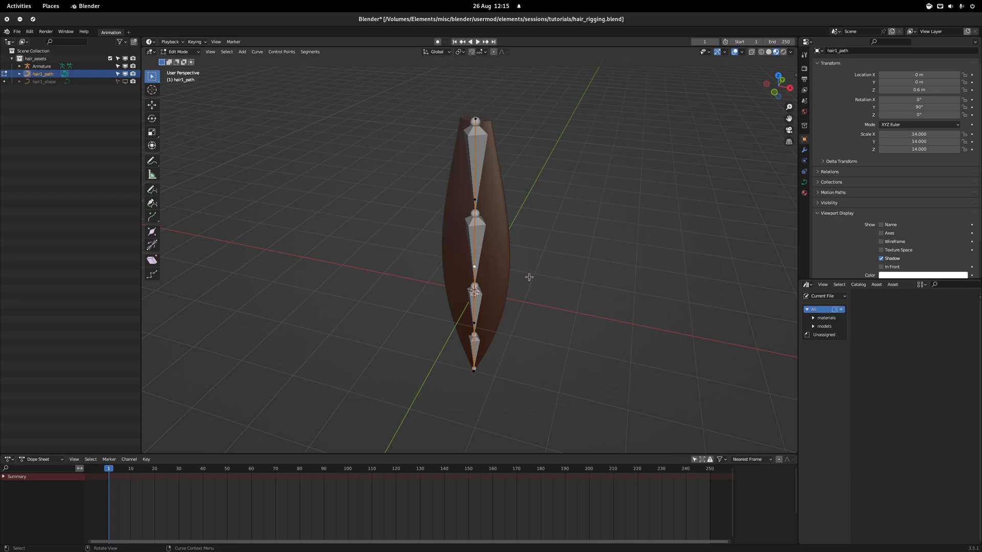
mouse_move(553, 281)
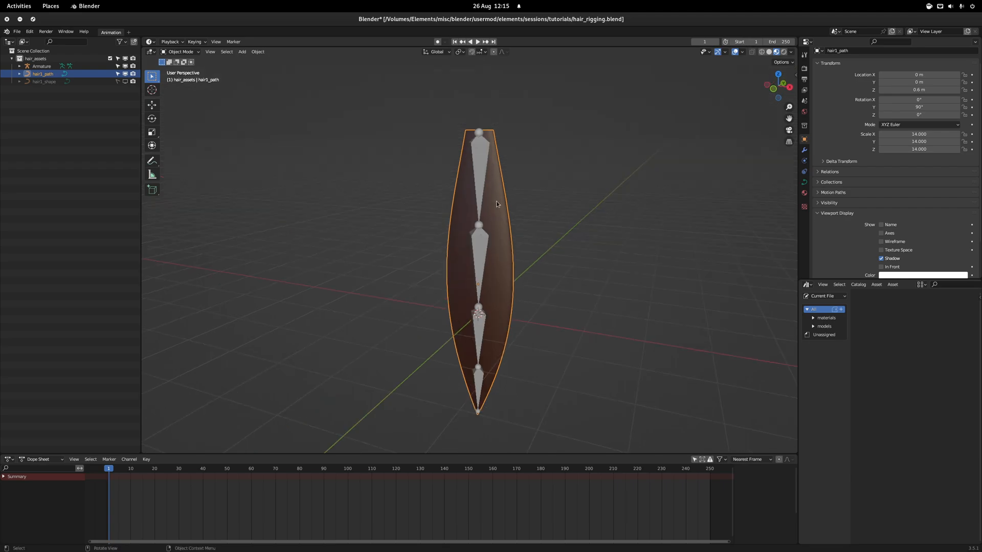
Convert the hair_path curve to a mesh via Object > Convert, then return to Object Mode.
left_click(257, 51)
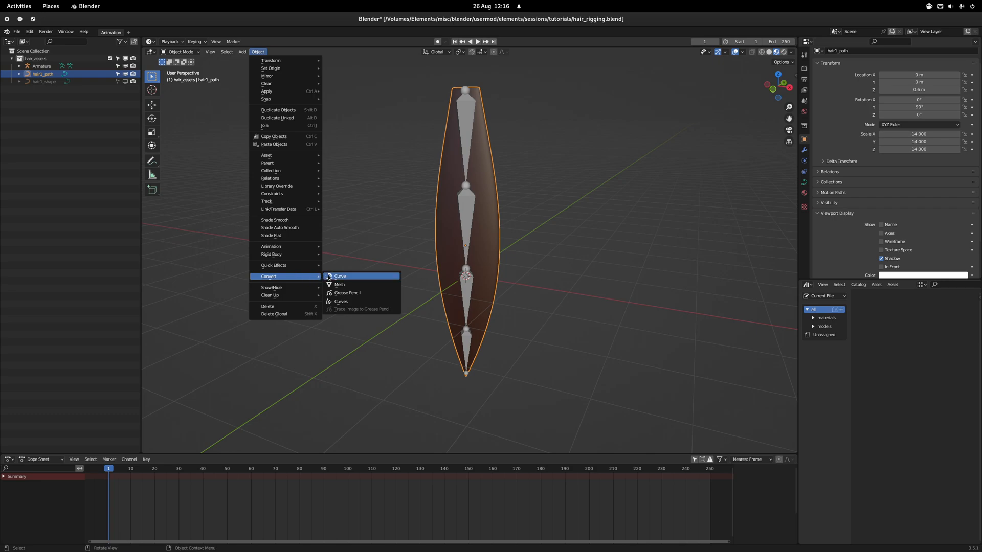
left_click(339, 276)
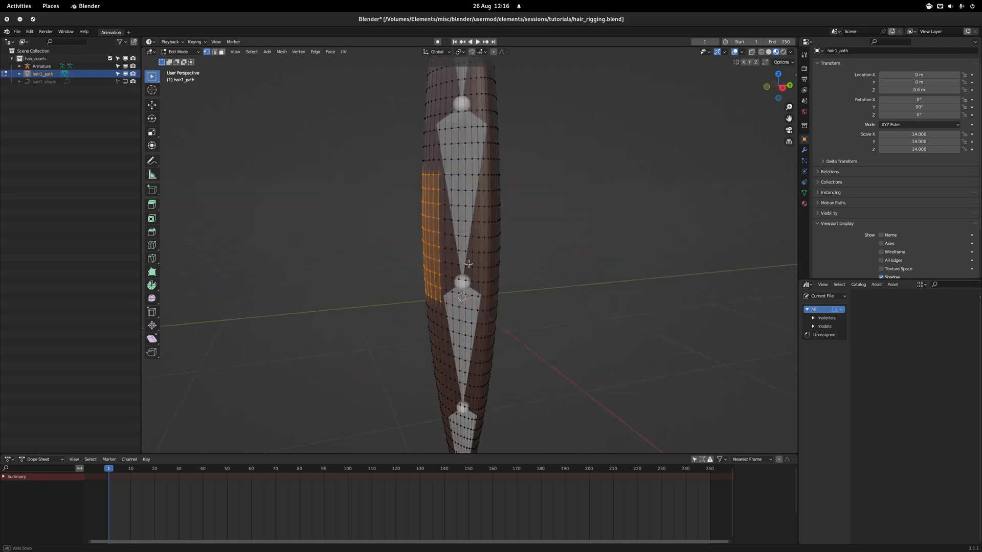
key("Tab")
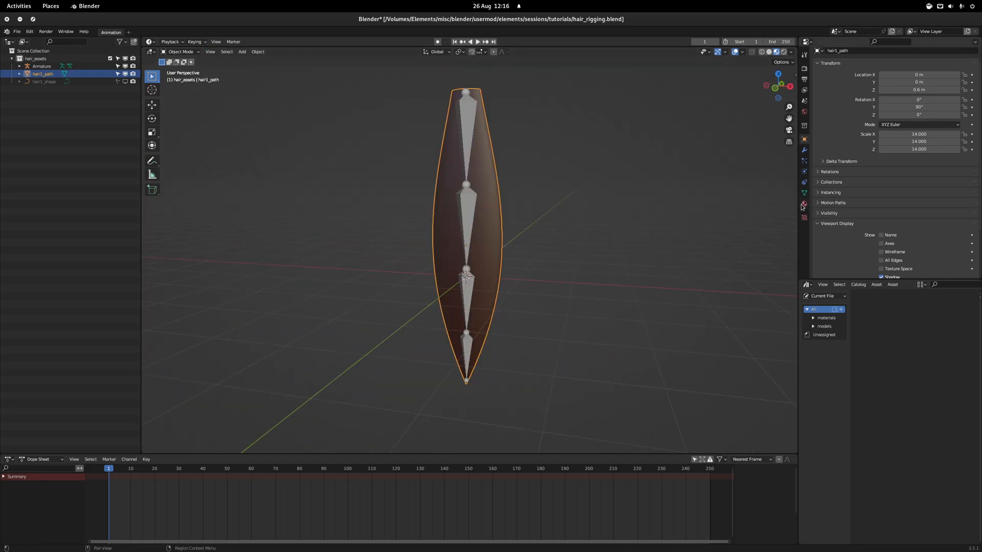
Add a Decimate modifier in Un-Subdivide mode with 4 iterations and show the wireframe overlay.
left_click(828, 67)
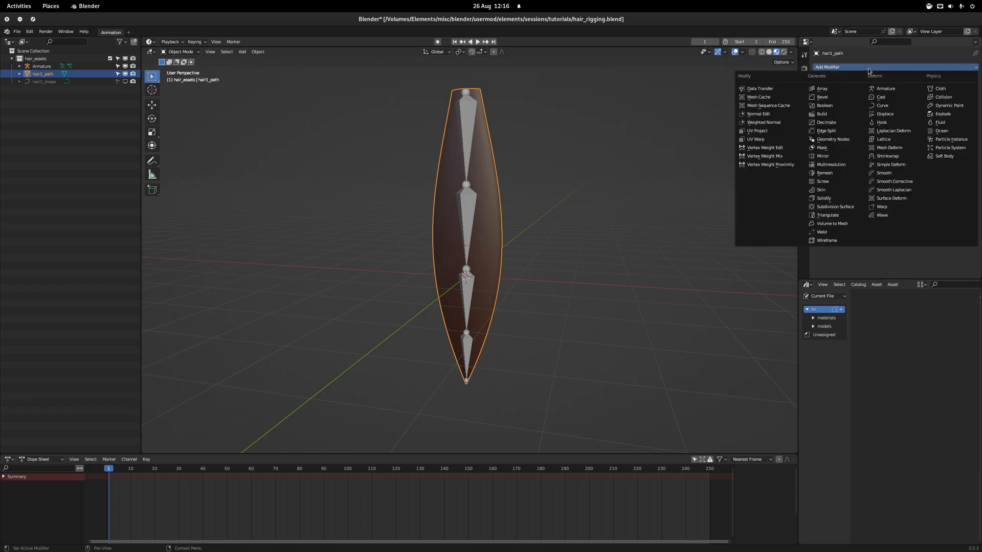
left_click(826, 122)
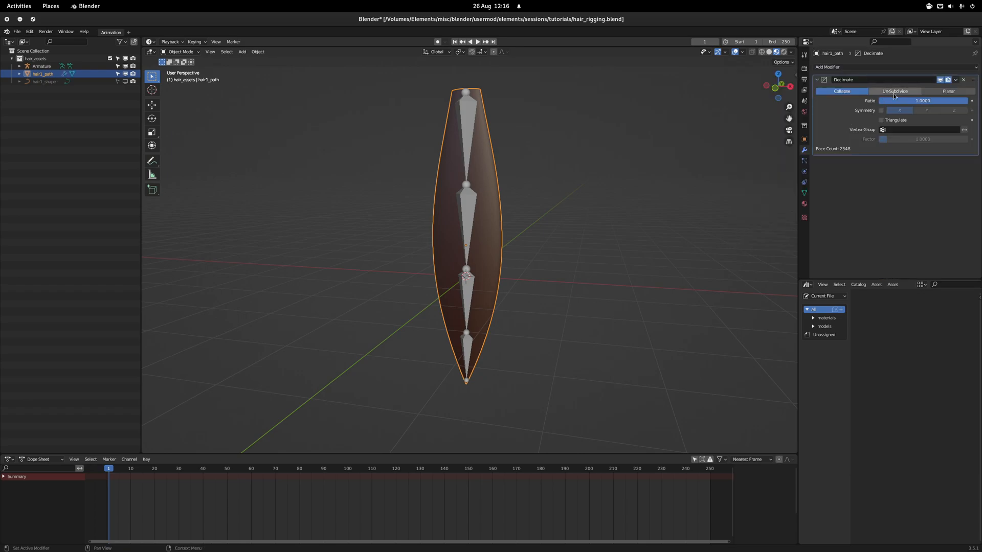
left_click(895, 92)
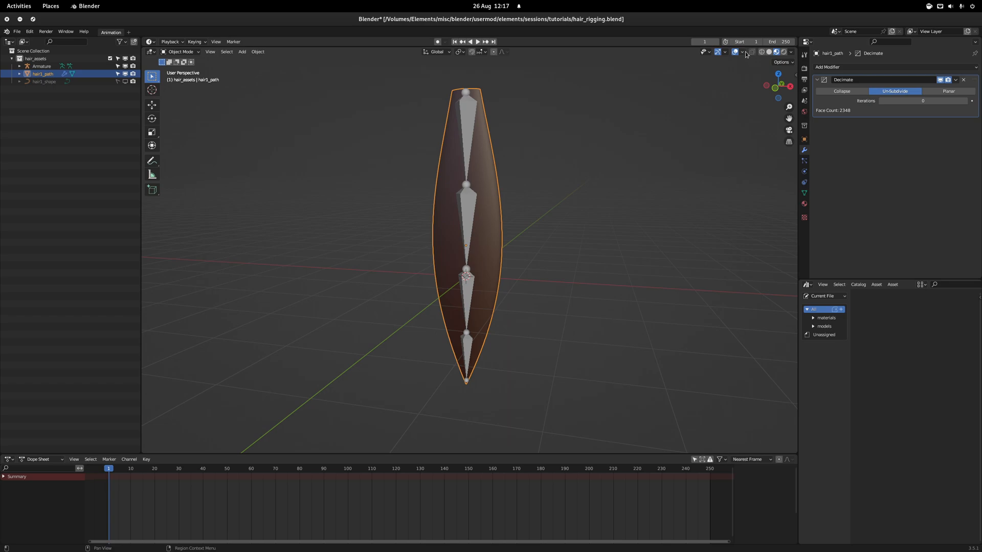
left_click(742, 52)
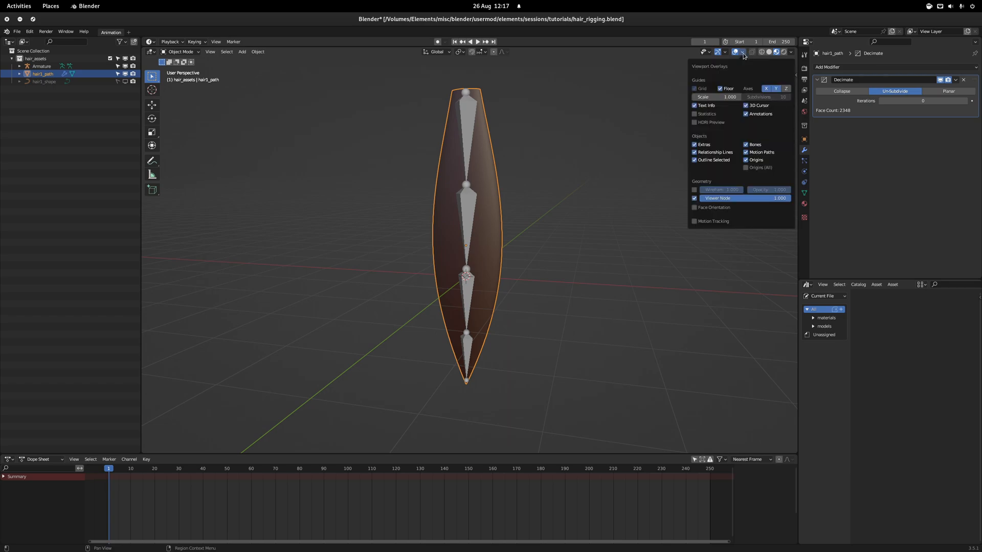
mouse_move(742, 132)
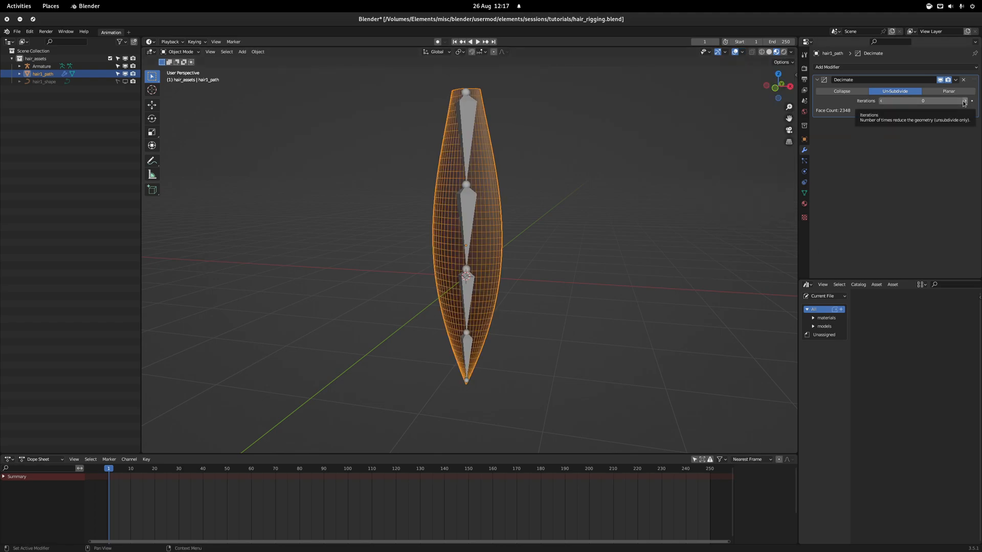
left_click(971, 101)
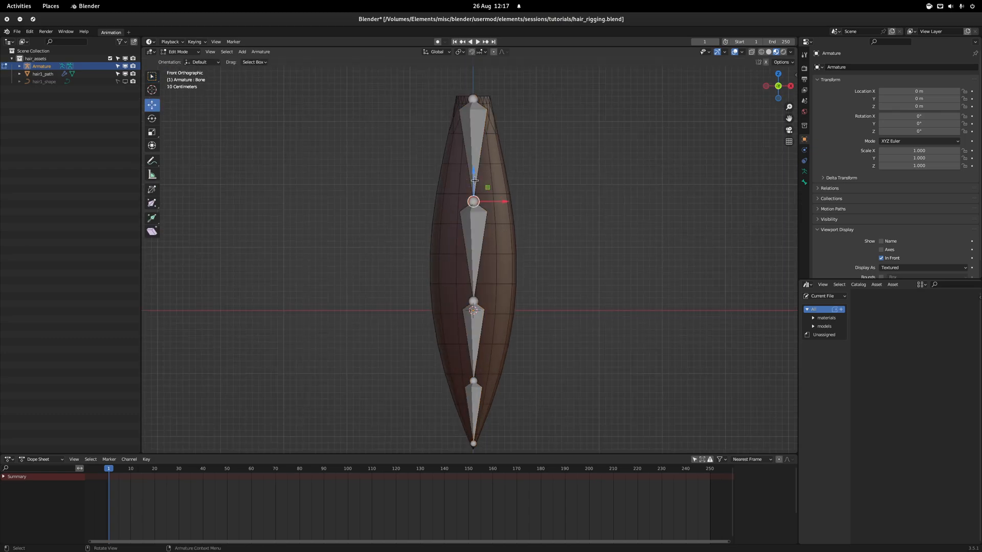
left_click(474, 302)
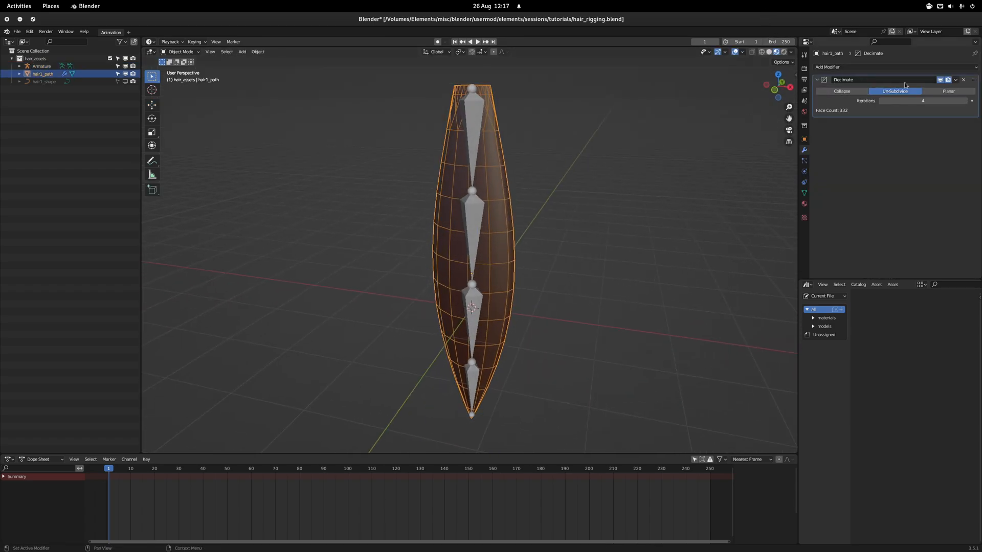
Apply the Decimate modifier and add a Subdivision Surface modifier at viewport level 2.
left_click(963, 80)
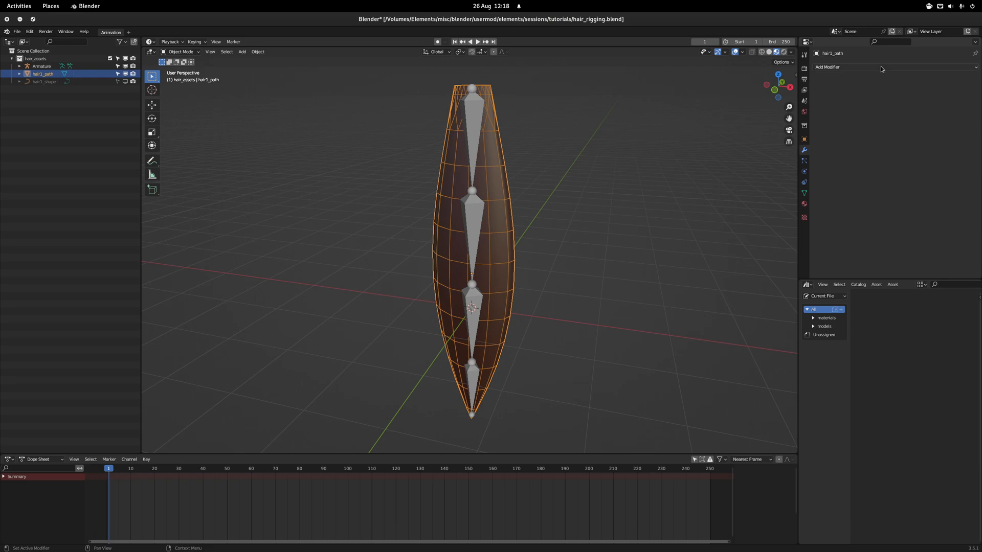
left_click(828, 67)
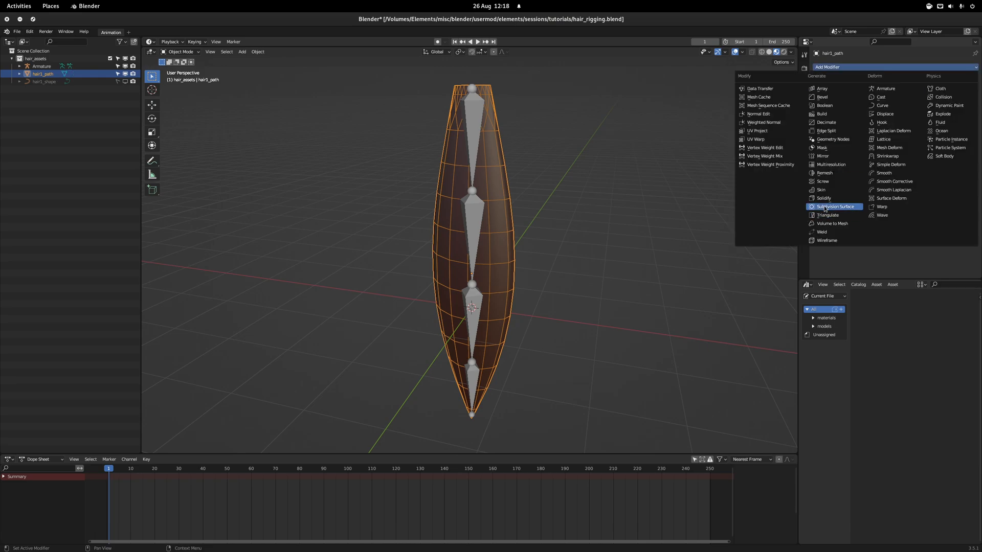
left_click(835, 207)
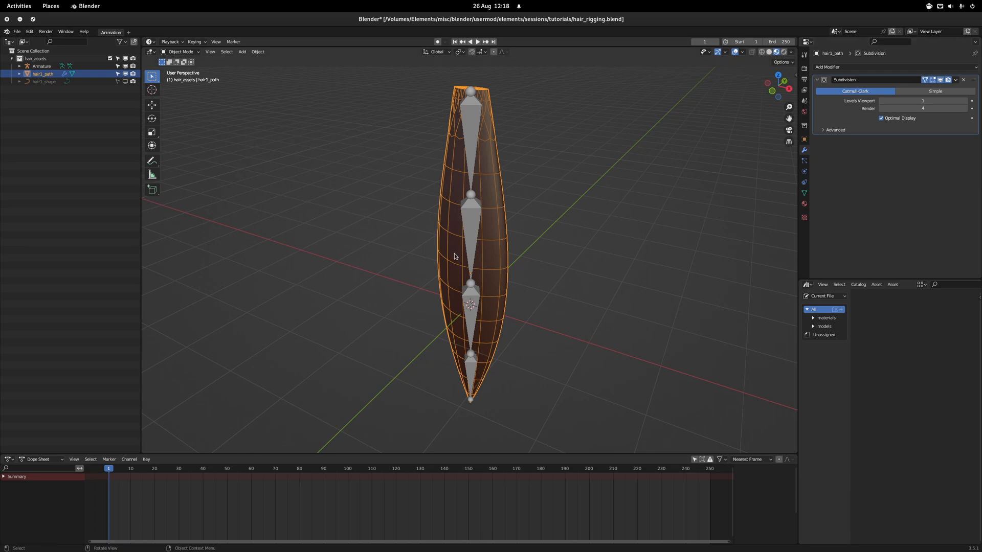
mouse_move(498, 245)
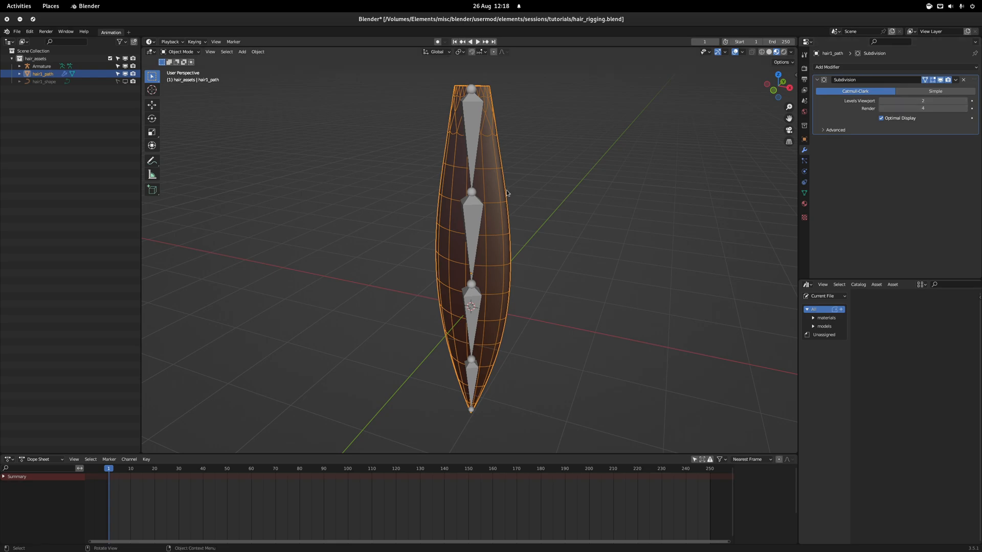
mouse_move(517, 192)
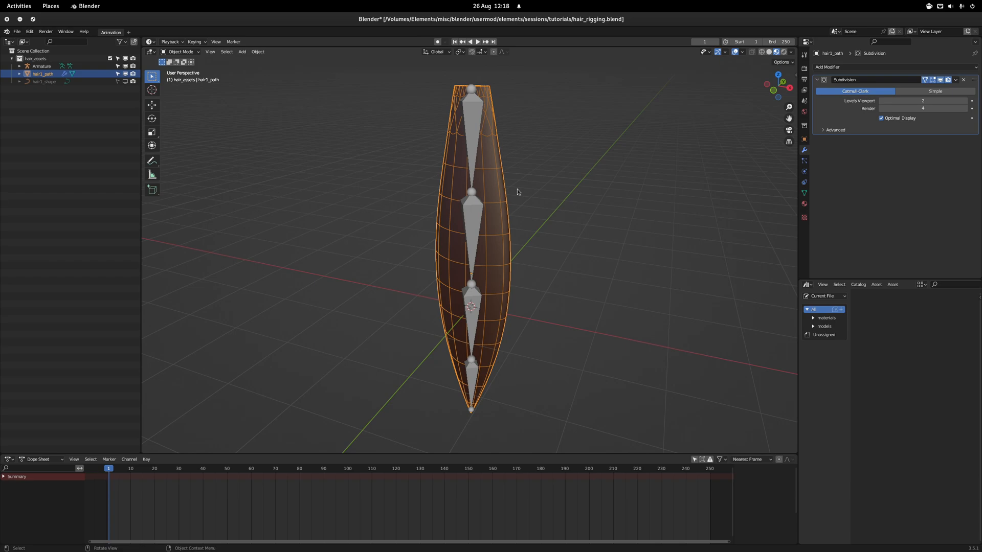
left_click(41, 66)
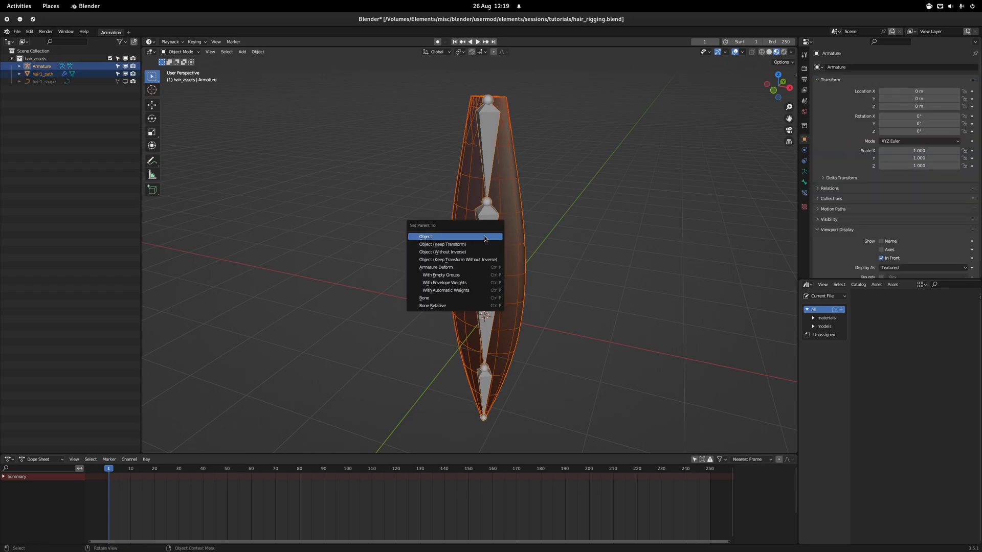
mouse_move(466, 291)
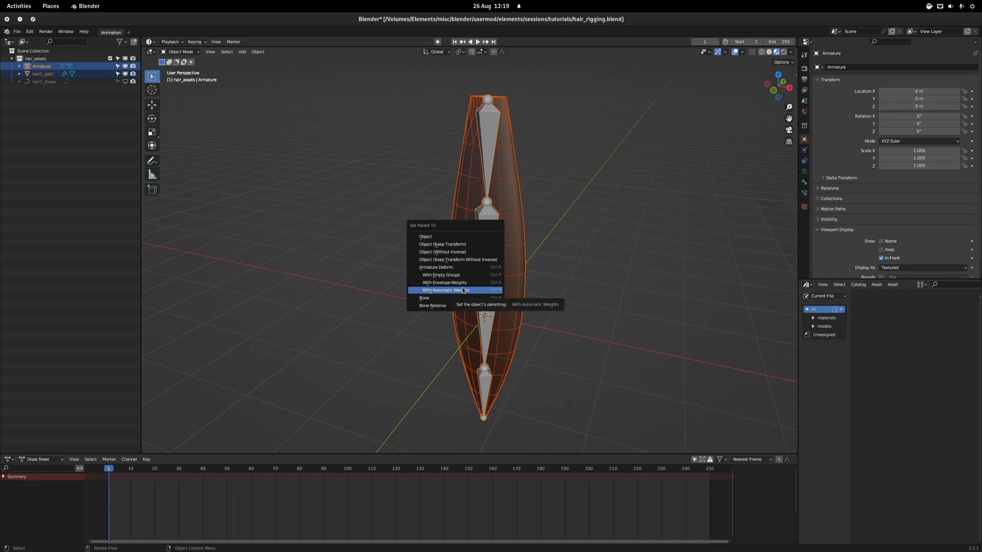
mouse_move(442, 275)
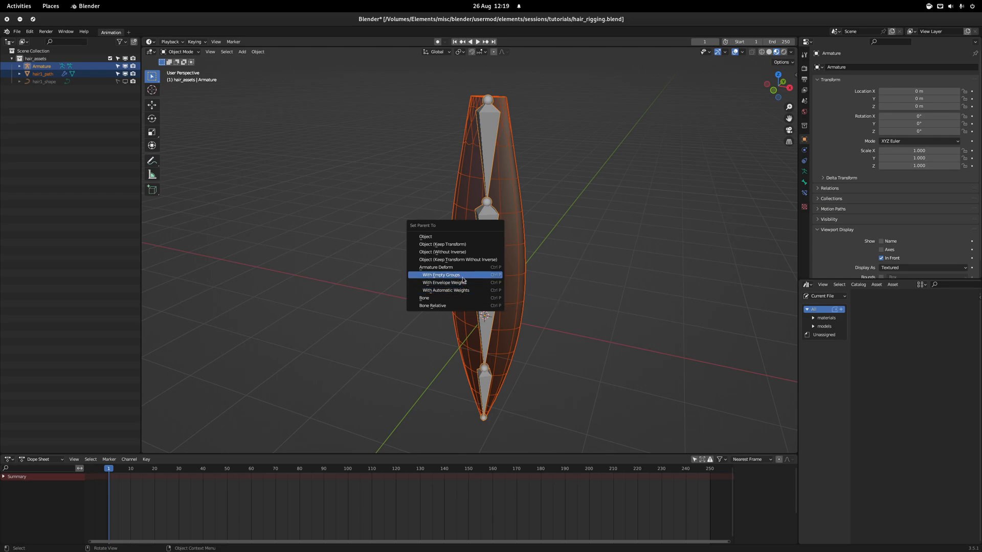
mouse_move(462, 282)
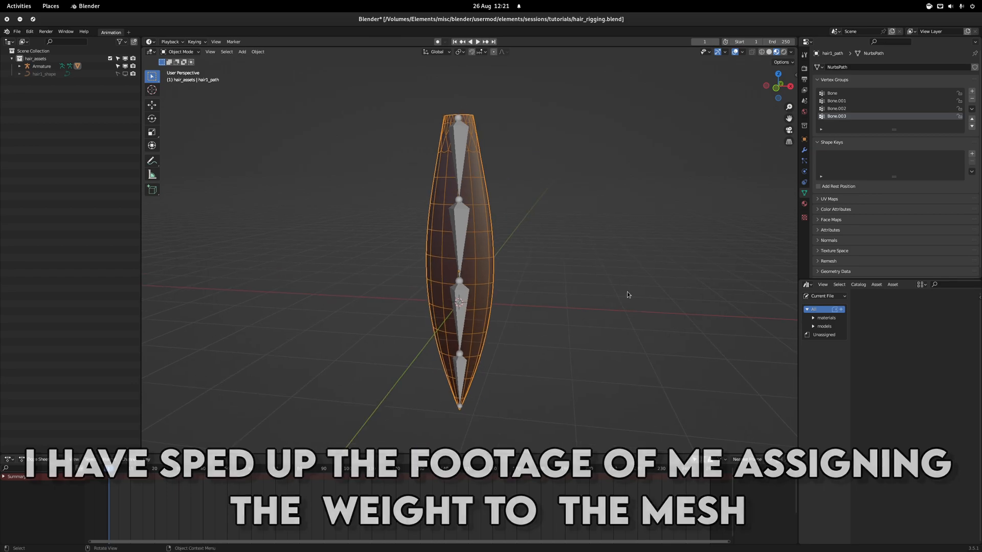
Put the Armature into Pose Mode and select the top bone of the hair strand.
left_click(41, 66)
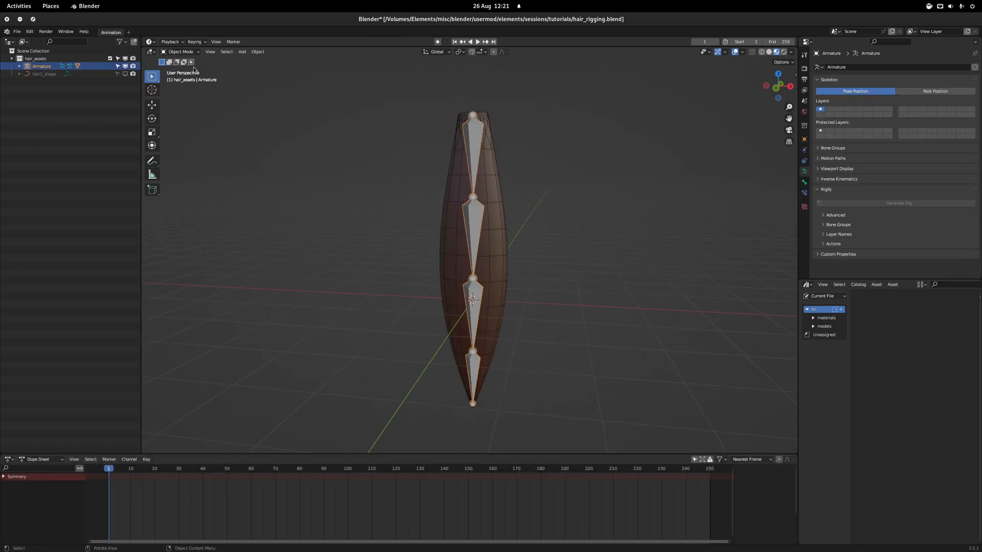
left_click(180, 52)
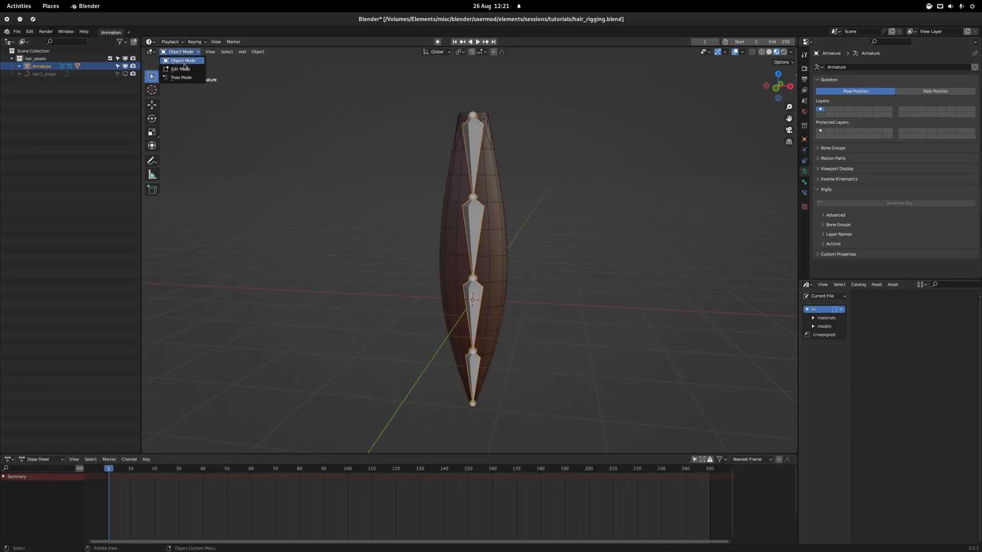
left_click(182, 77)
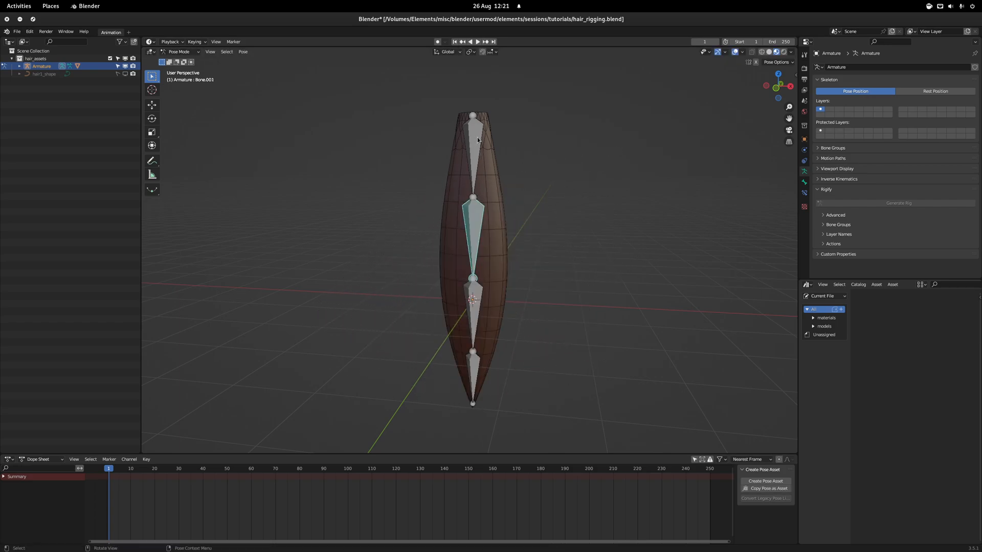
left_click(472, 144)
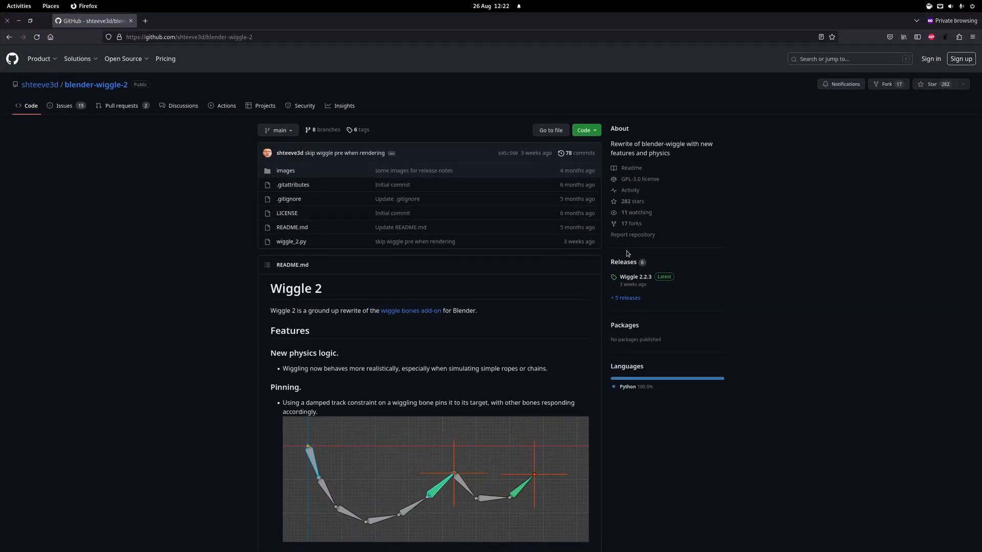
Scroll through the Wiggle 2 README feature list and back to the top.
scroll("down", 3)
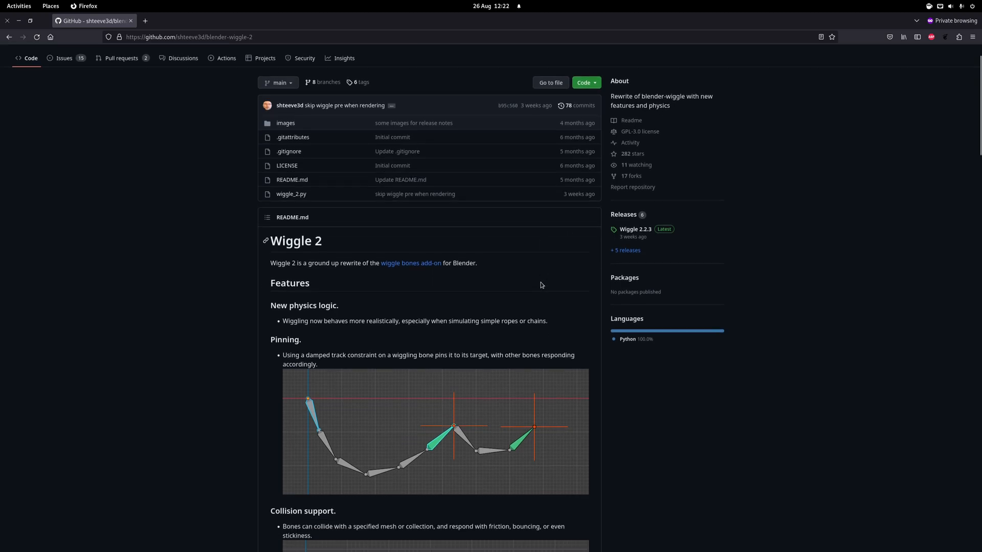
scroll("down", 3)
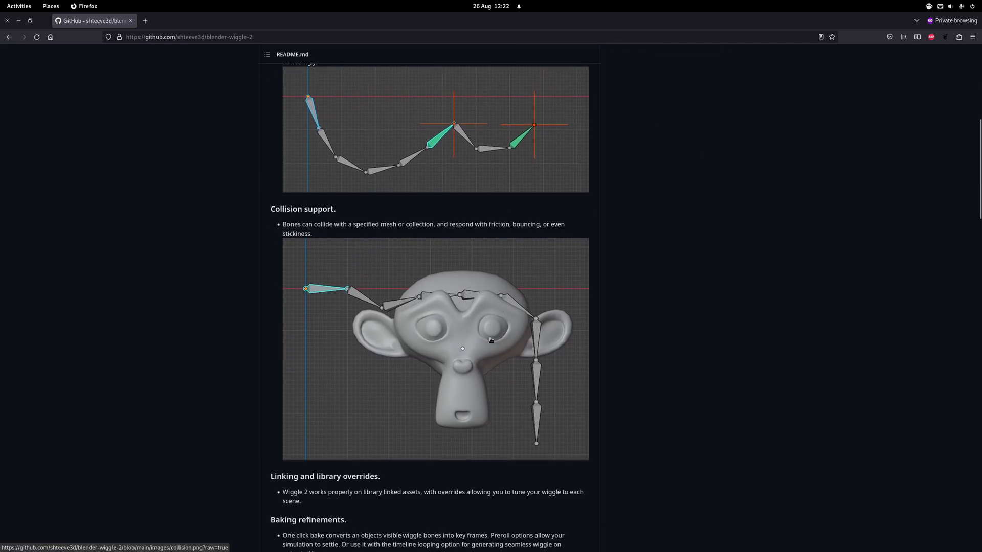
scroll("up", 3)
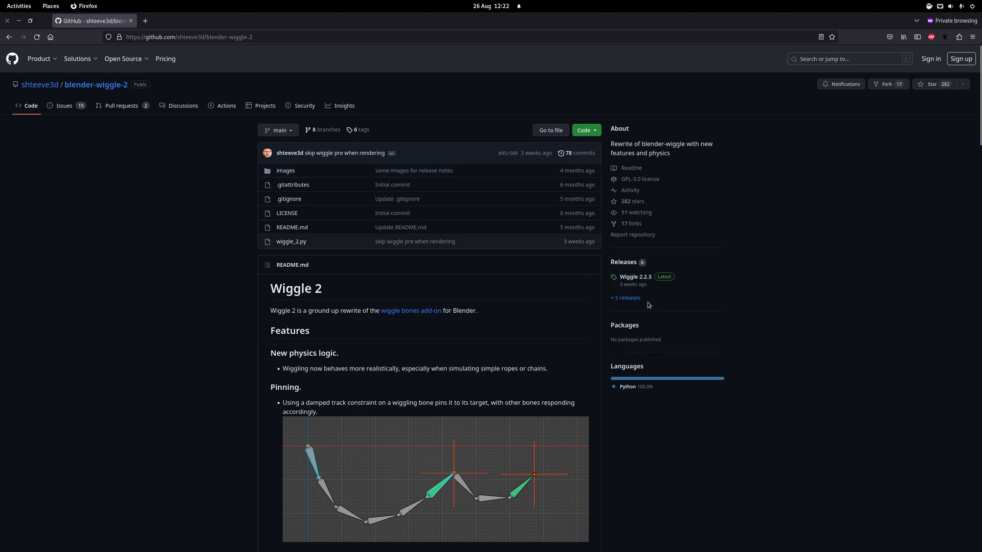
mouse_move(603, 305)
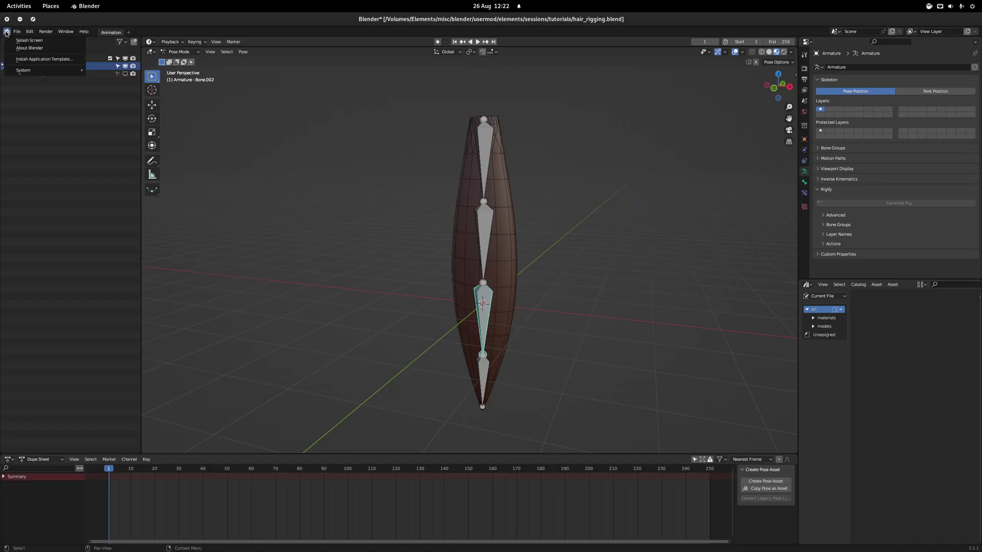
From Edit > Preferences > Add-ons, browse to and install the Wiggle 2 add-on file.
left_click(29, 31)
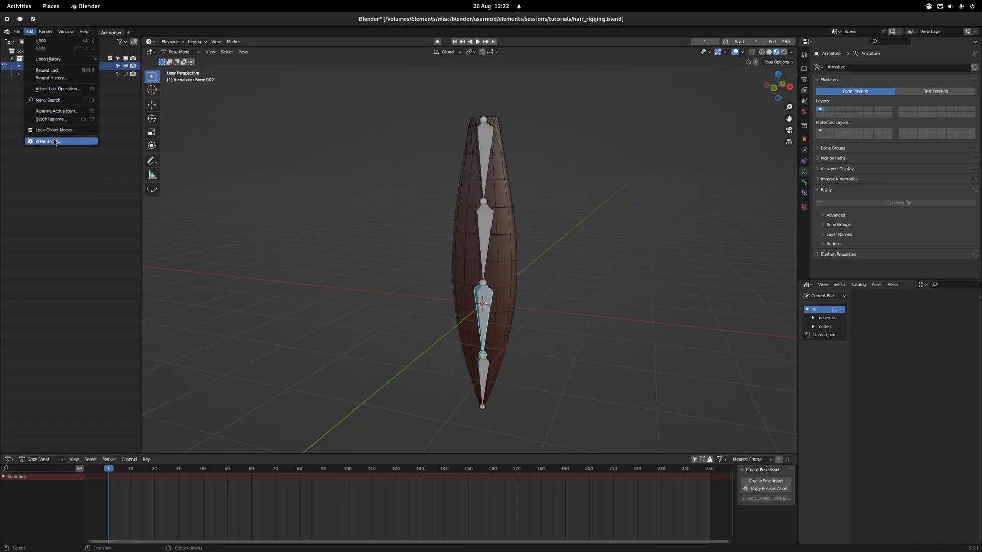
left_click(53, 141)
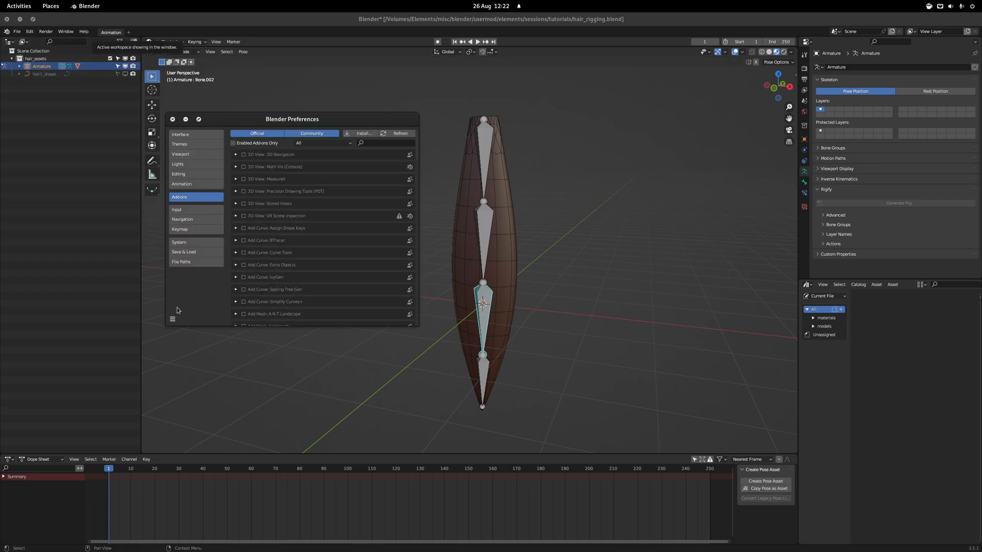
left_click(363, 133)
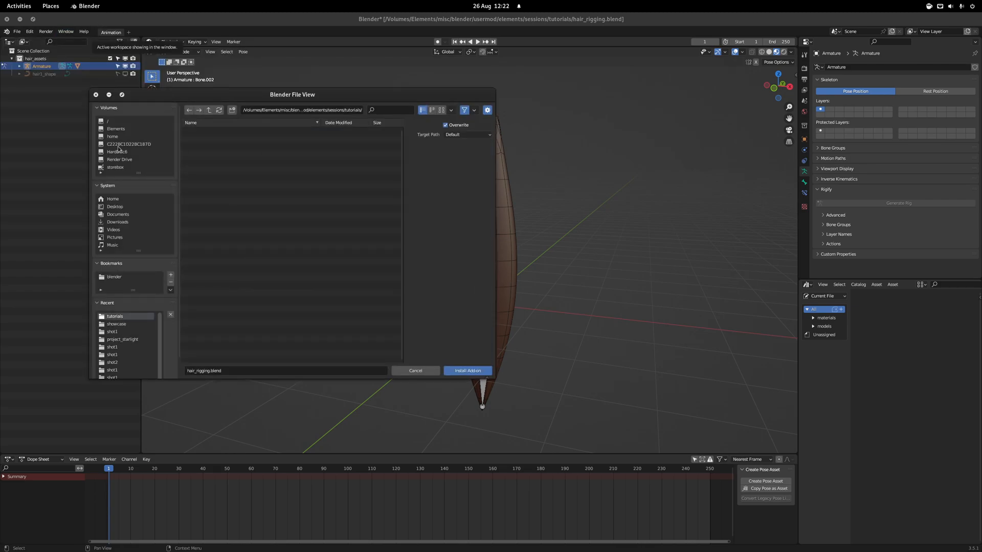
left_click(117, 222)
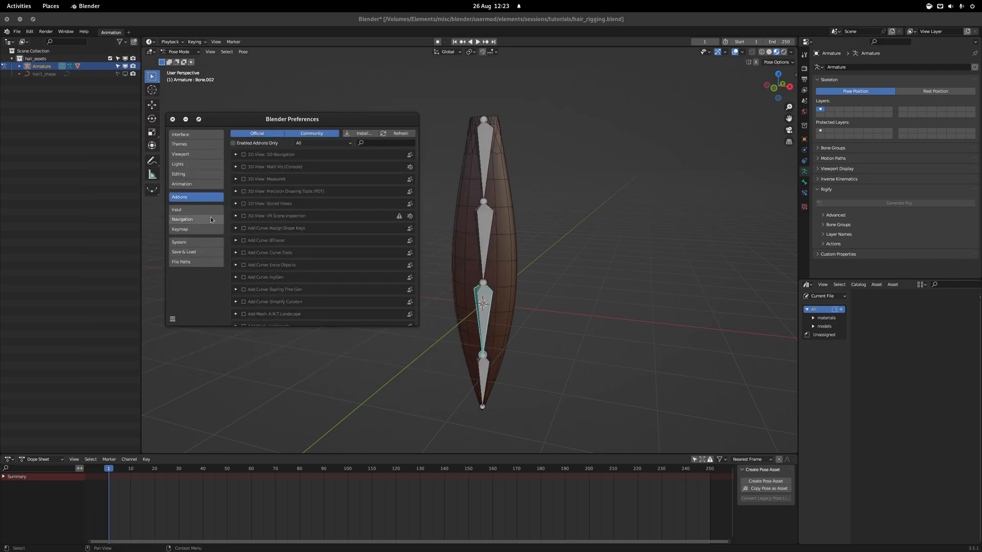
left_click(172, 119)
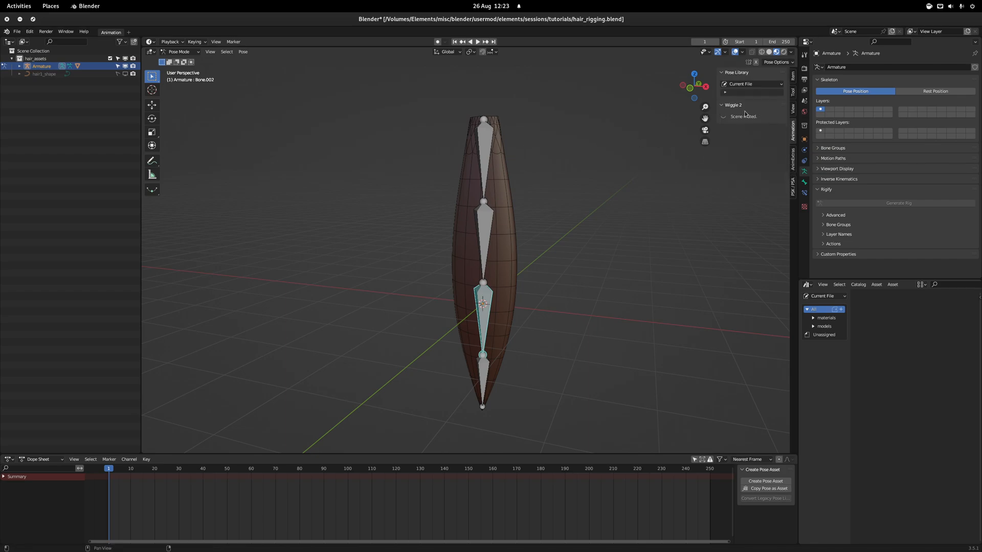
mouse_move(725, 119)
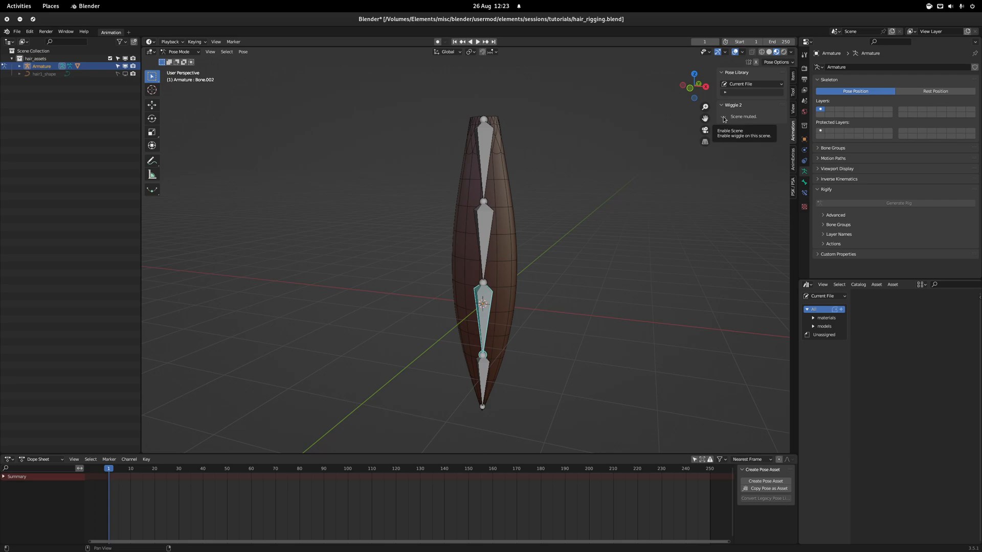
Enable Wiggle 2 for the scene and turn on tail wiggle for Bone.002.
left_click(723, 117)
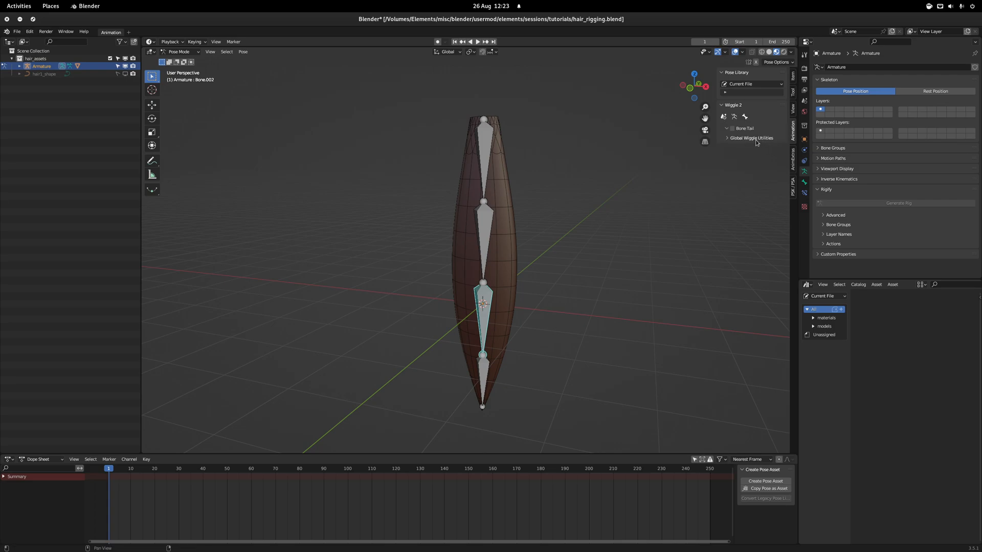
left_click(732, 128)
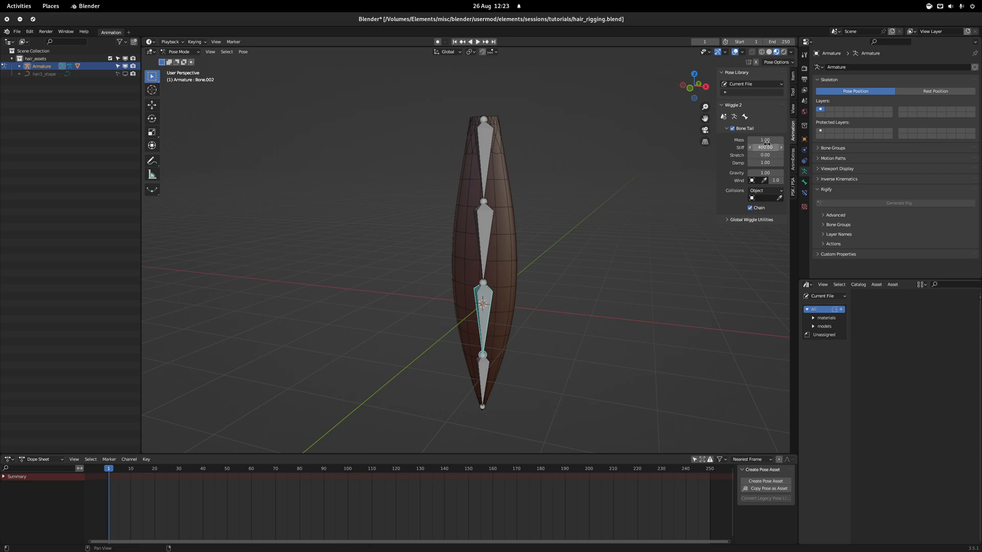
mouse_move(764, 148)
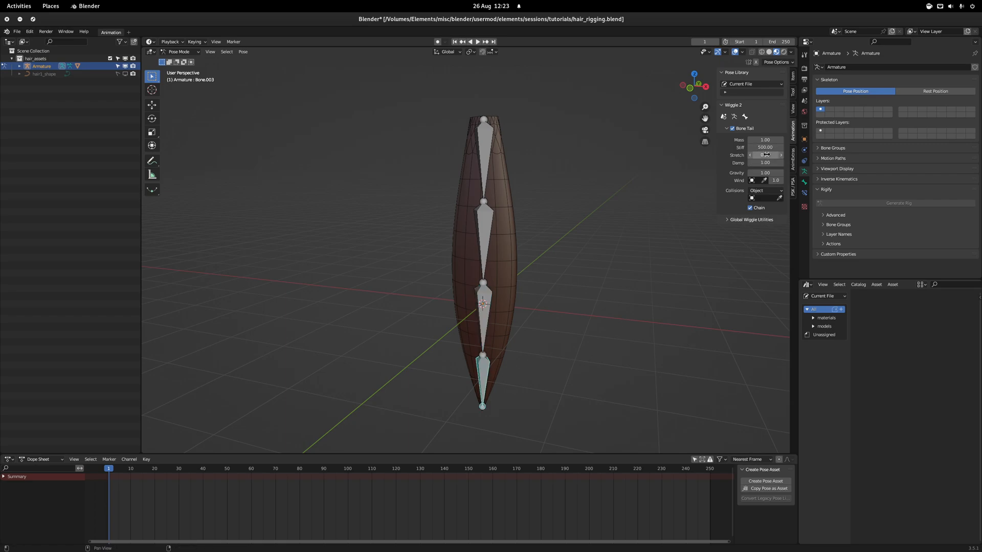
mouse_move(764, 154)
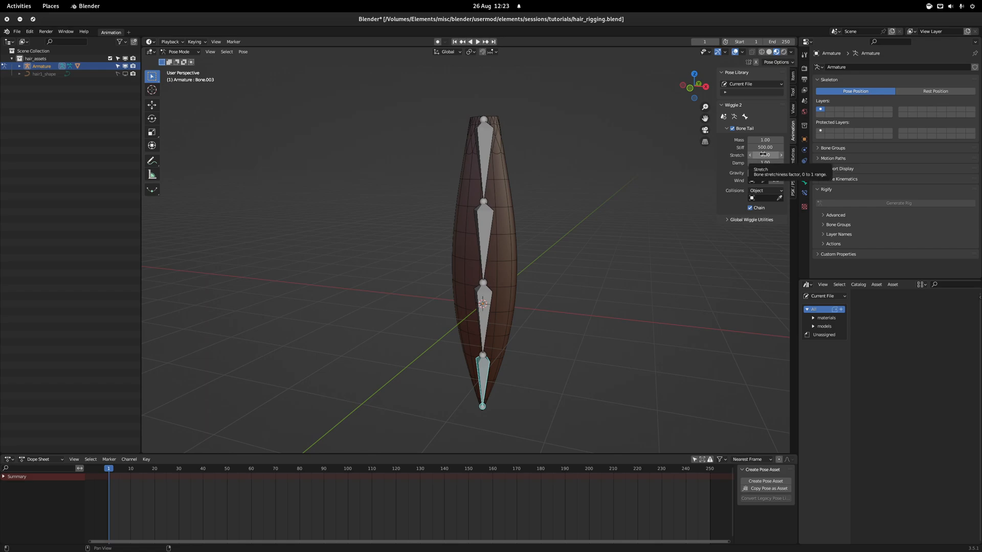
mouse_move(764, 162)
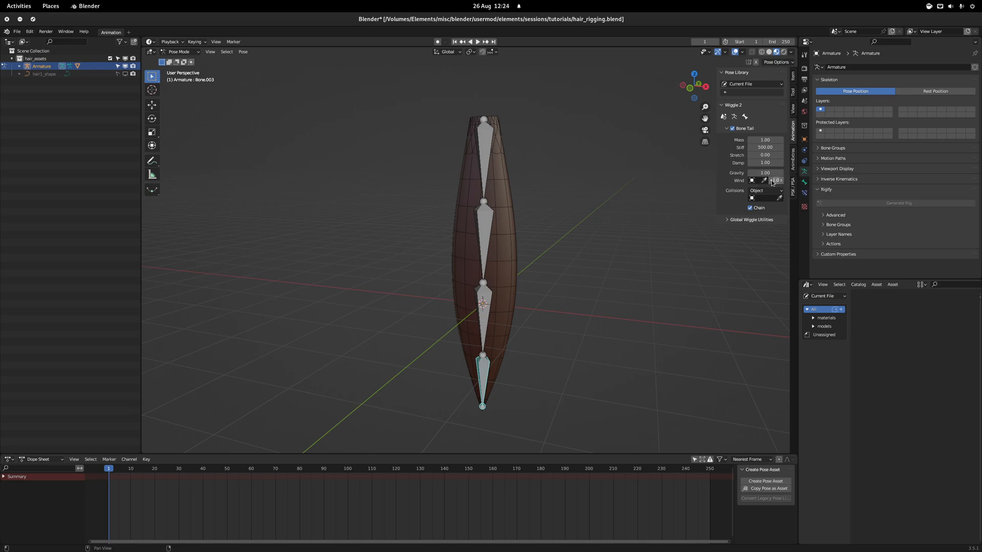
mouse_move(759, 180)
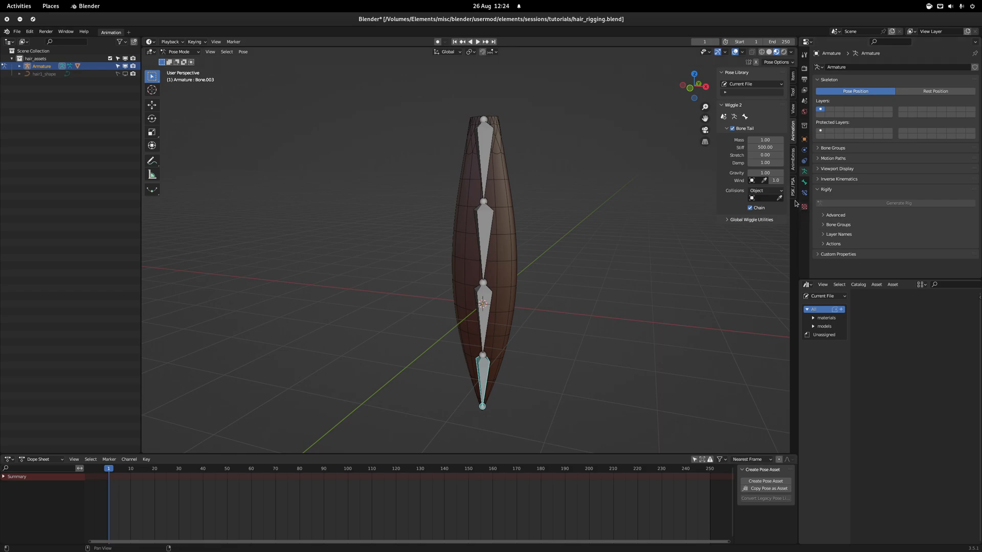
Expand Global Wiggle Utilities with Loop Physics on, and expand the Bake Wiggle options.
left_click(751, 220)
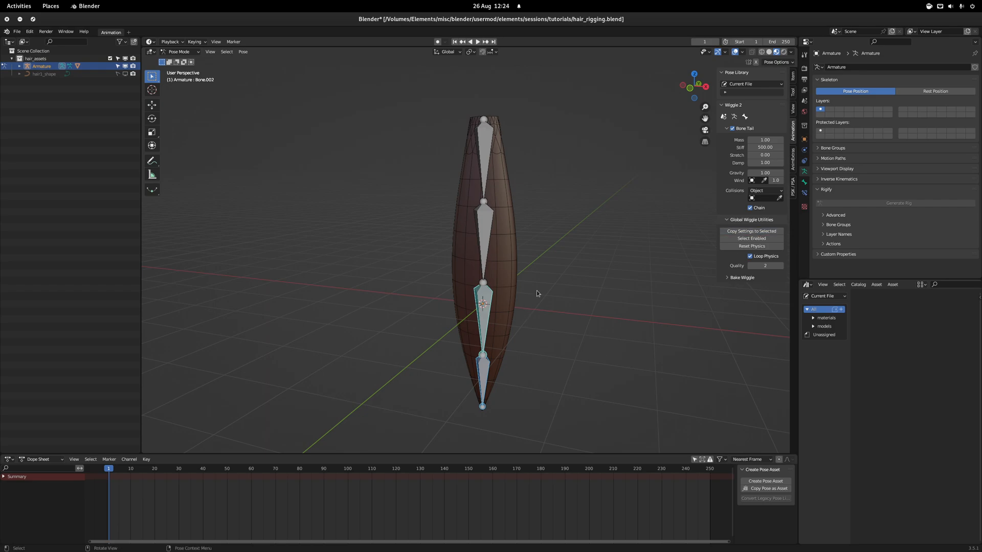
left_click(741, 277)
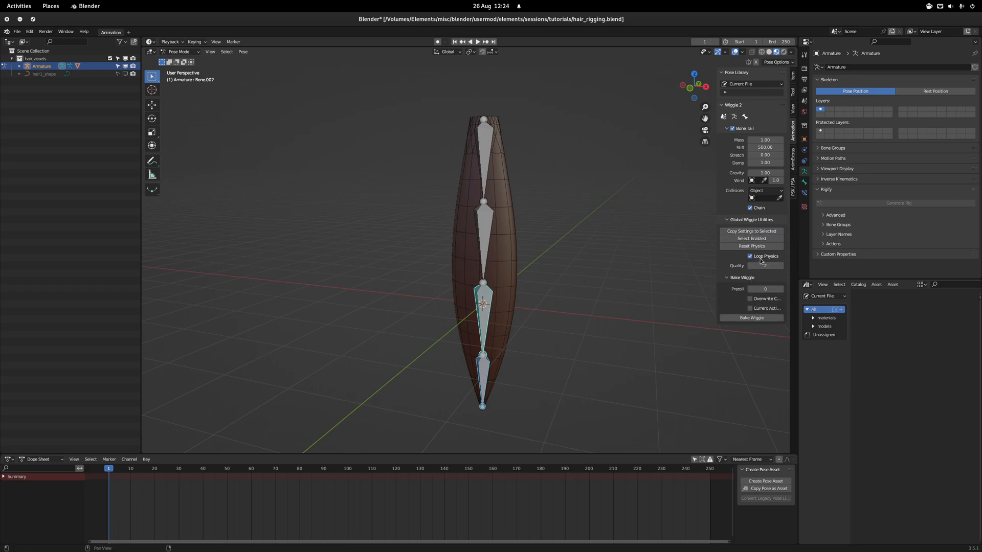
mouse_move(762, 256)
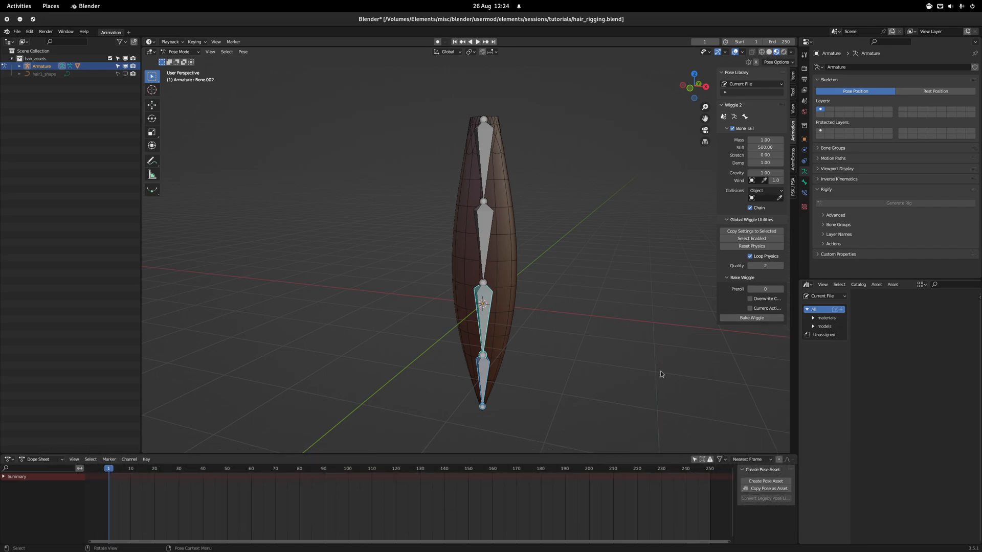
mouse_move(488, 157)
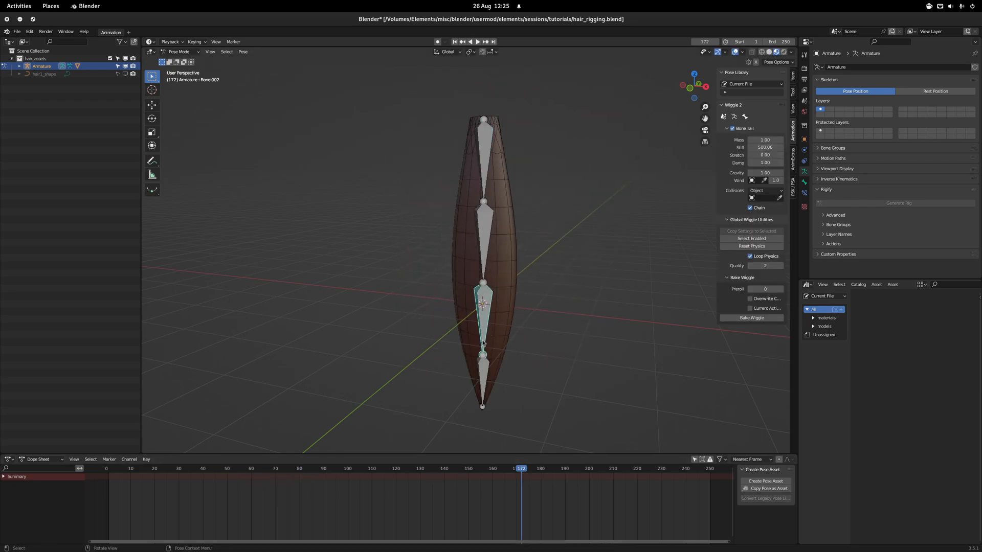
Set stiffness 200 on Bone.003 and copy its wiggle settings to the other selected bones.
left_click(764, 147)
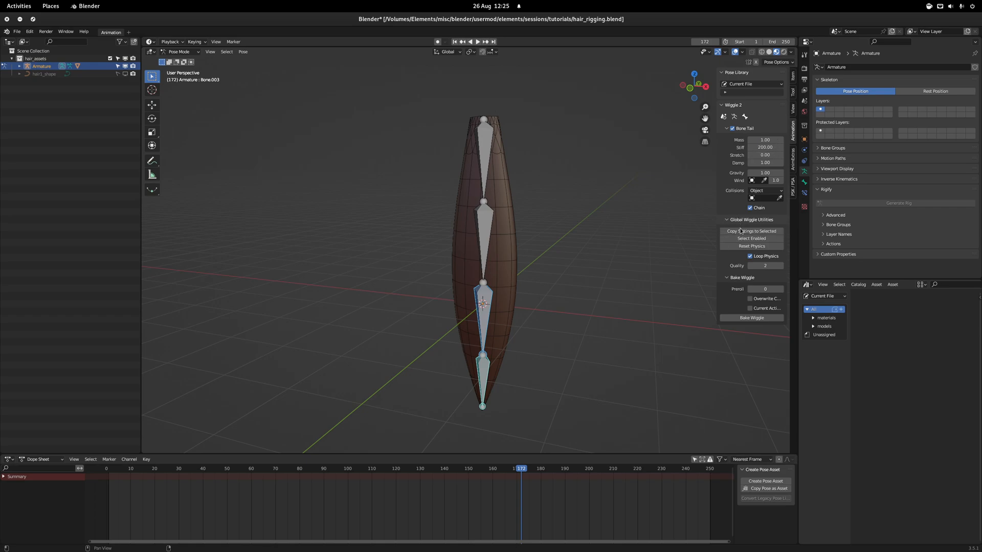
left_click(742, 51)
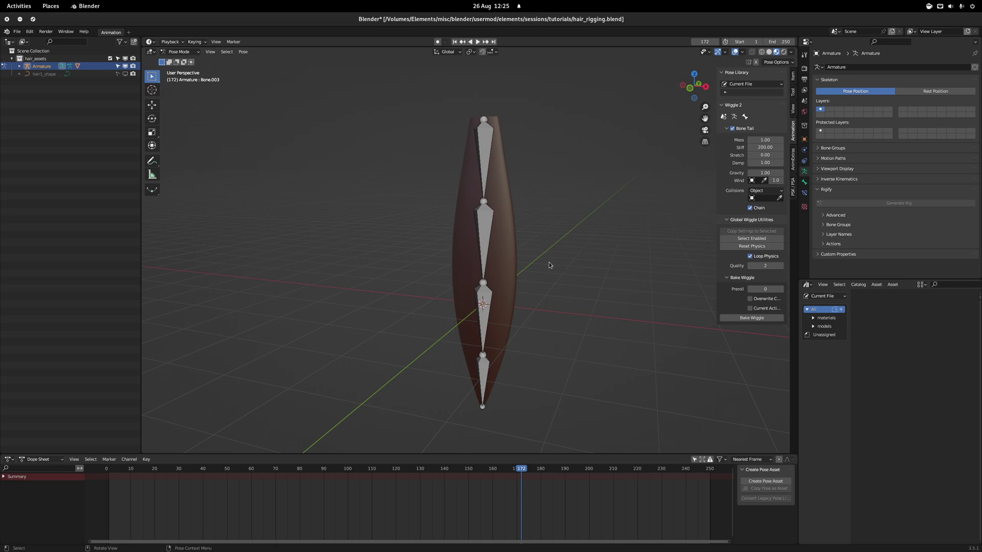
left_click(468, 41)
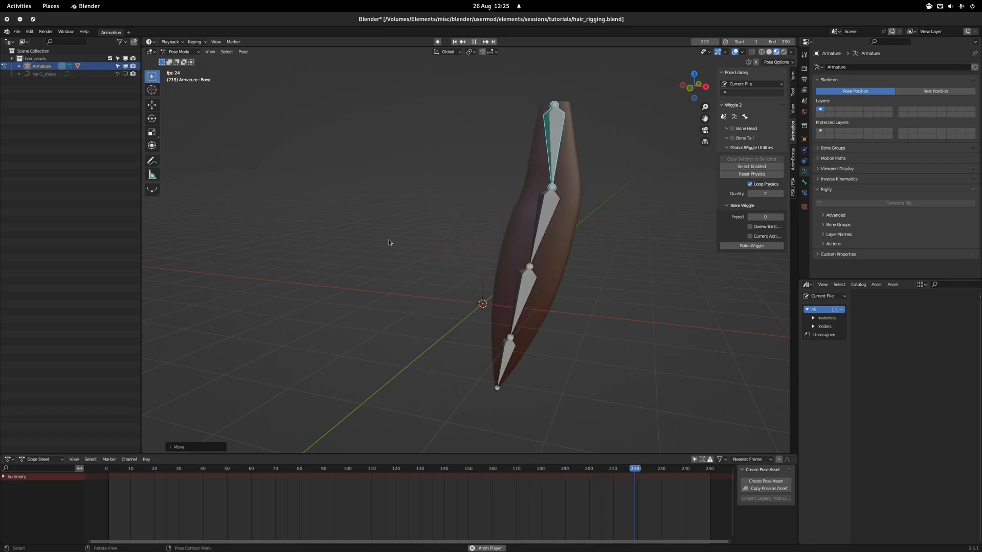
Start timeline playback and watch the hair strand sway.
left_click(146, 469)
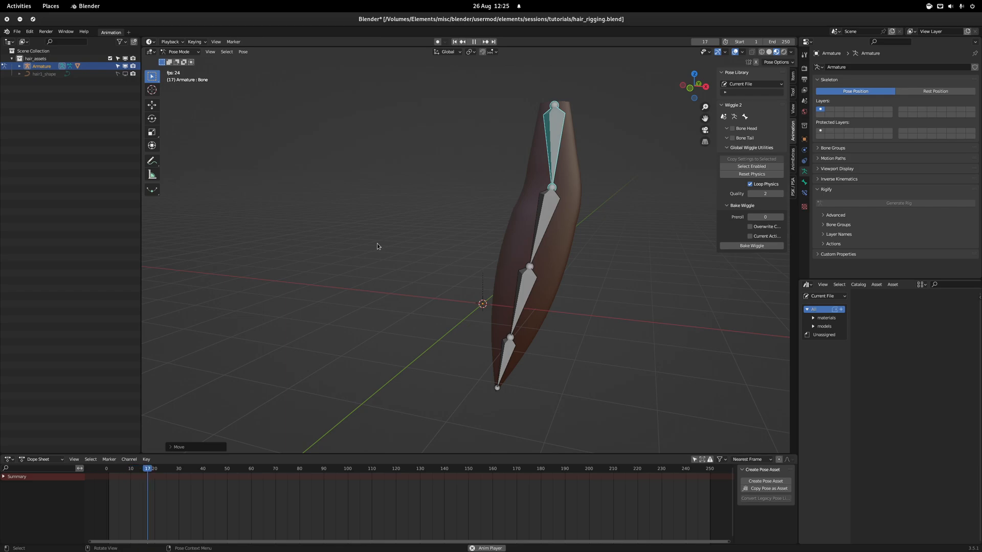
left_click(263, 469)
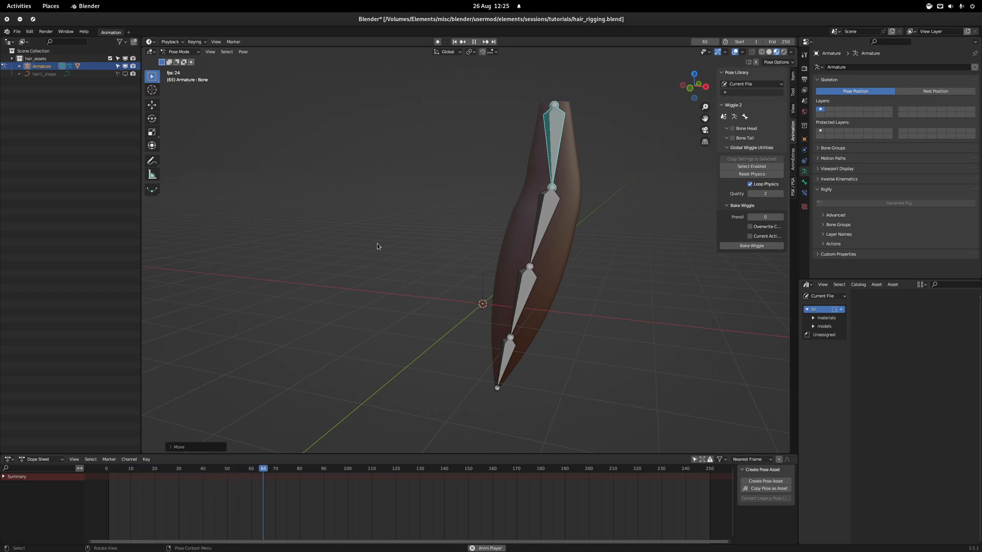